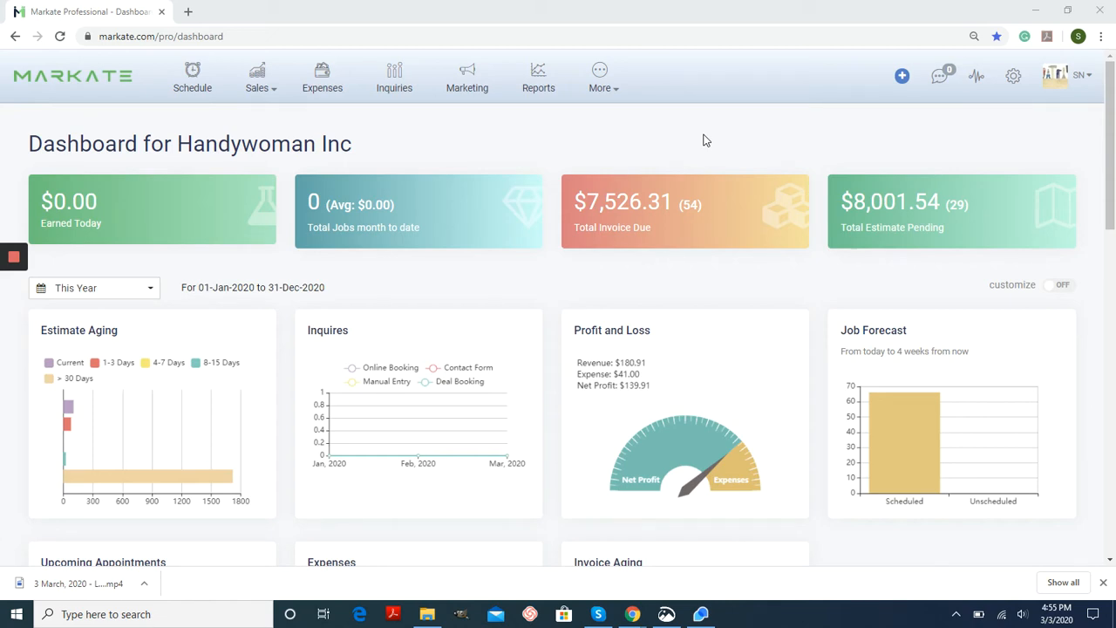
mouse_move(611, 146)
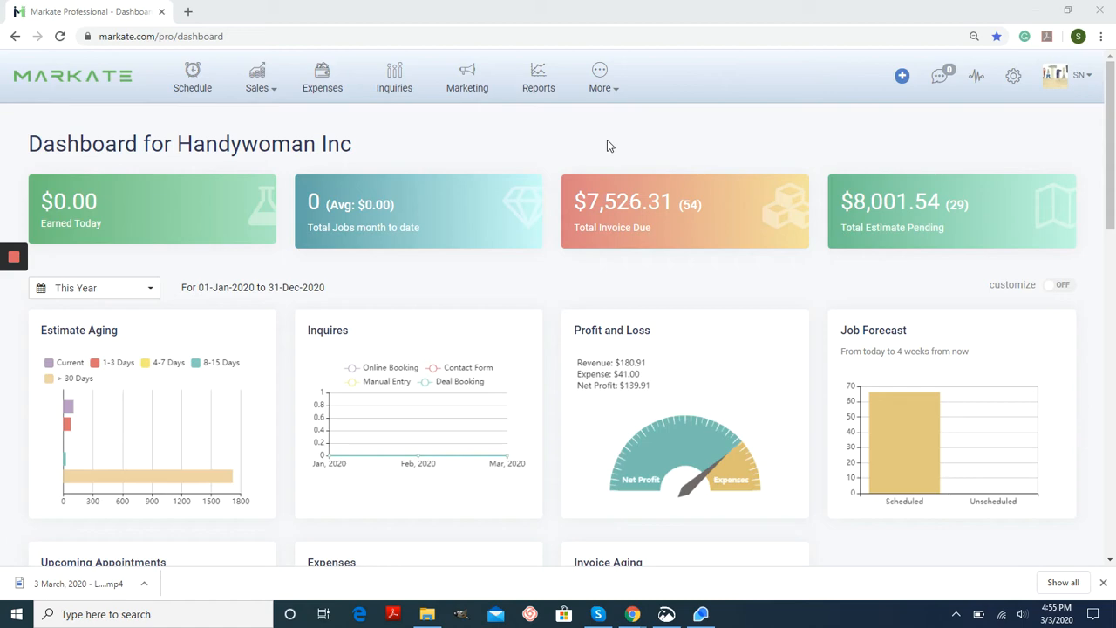
mouse_move(467, 87)
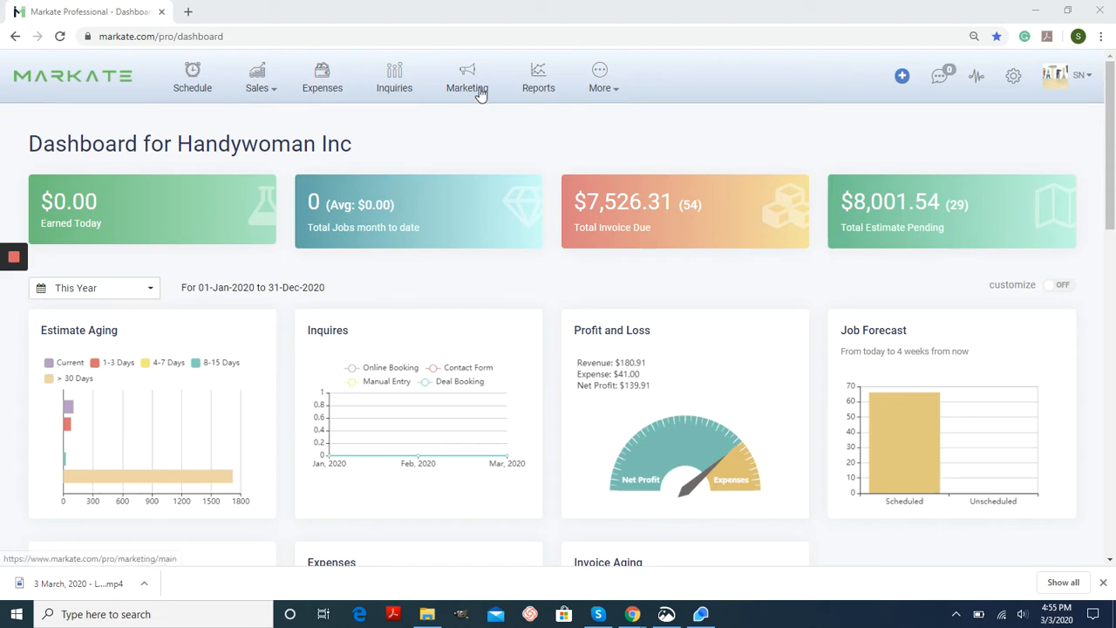
Go to the Marketing tools to reach the Email Automation page
left_click(468, 76)
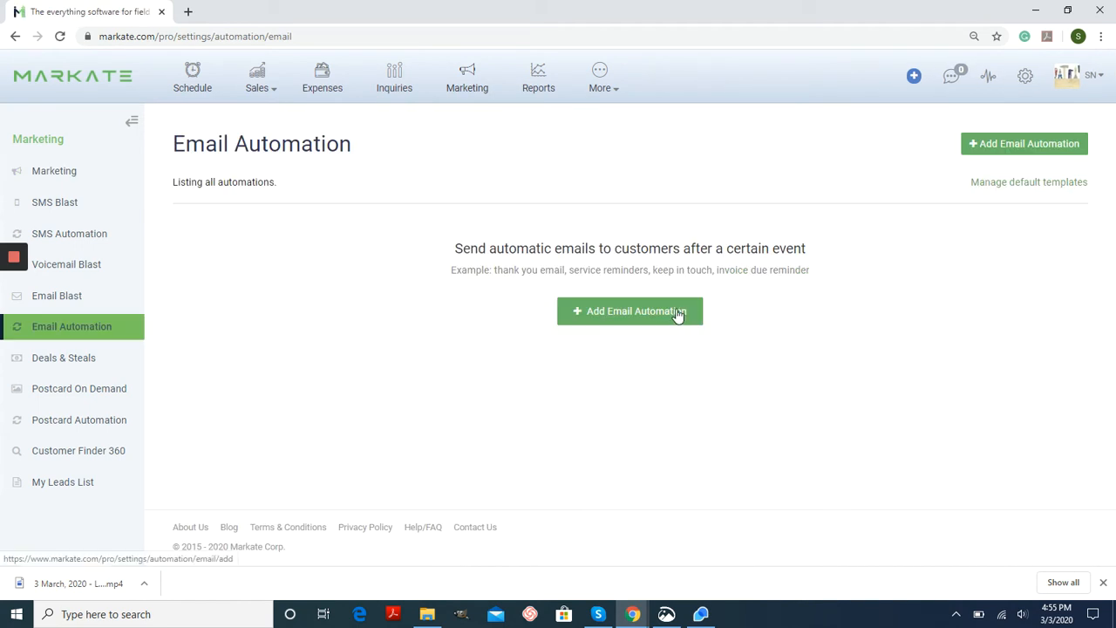
Start a new email automation triggered on Invoice Paid, sent 6 months later
left_click(630, 310)
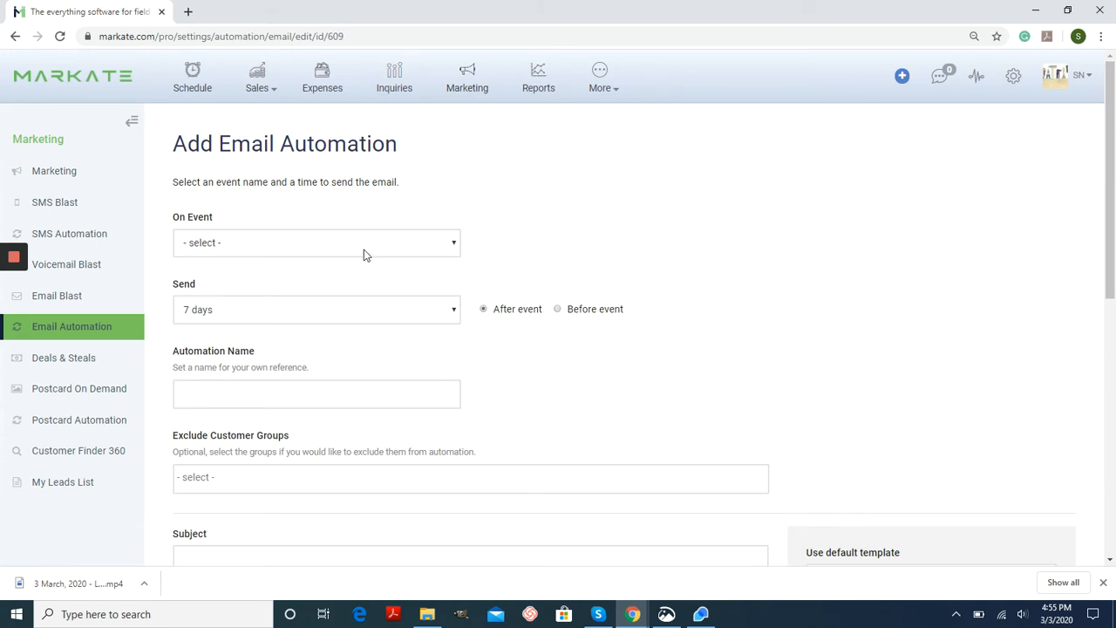
mouse_move(223, 220)
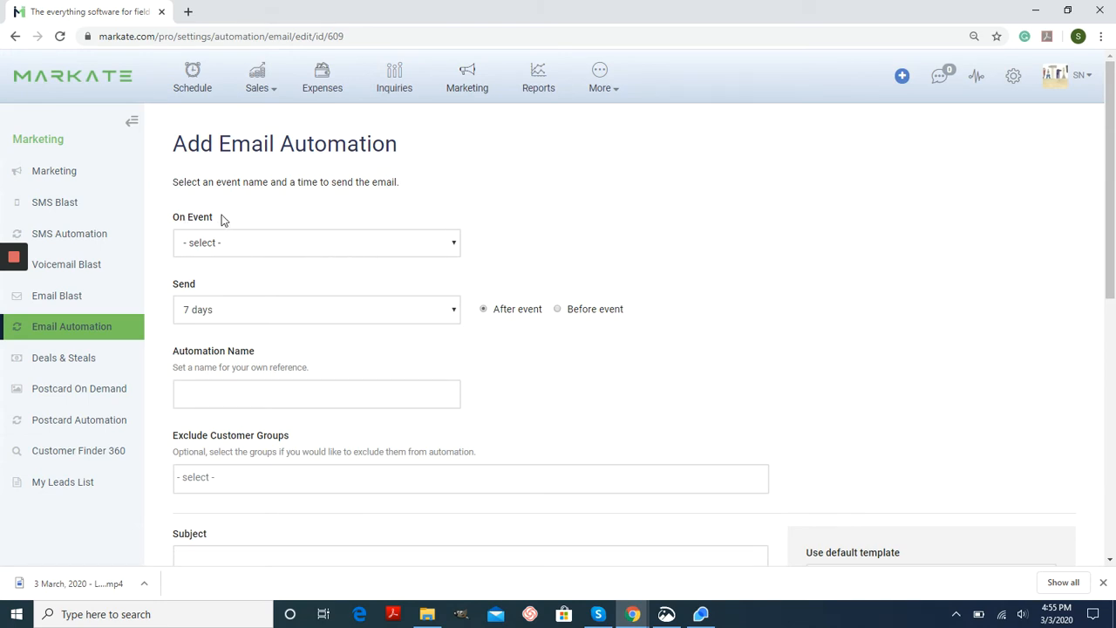
left_click(315, 242)
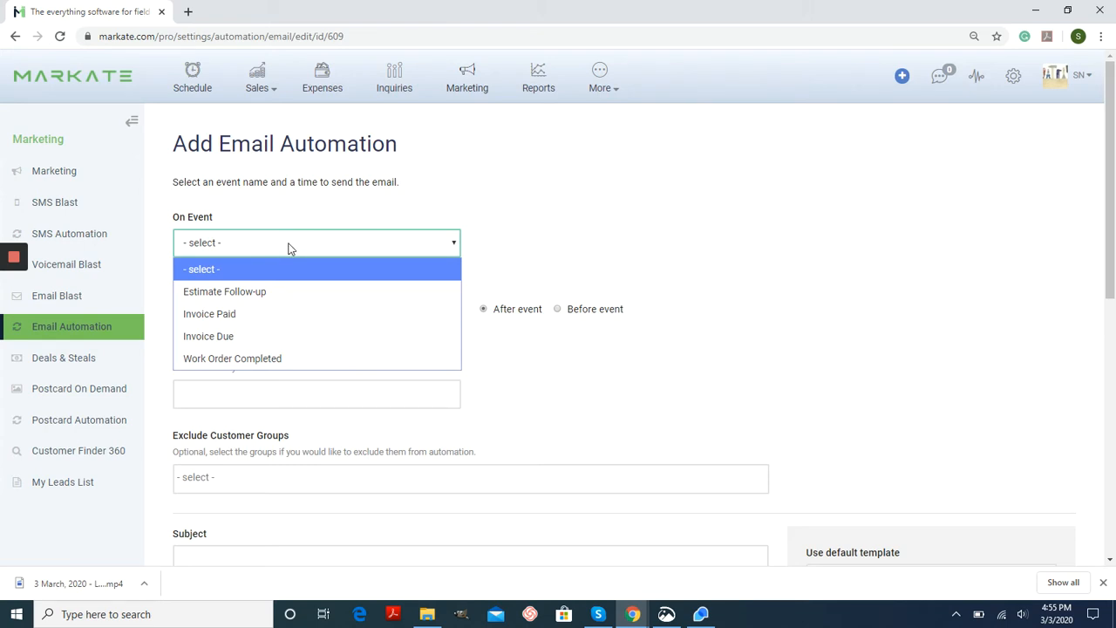
mouse_move(306, 291)
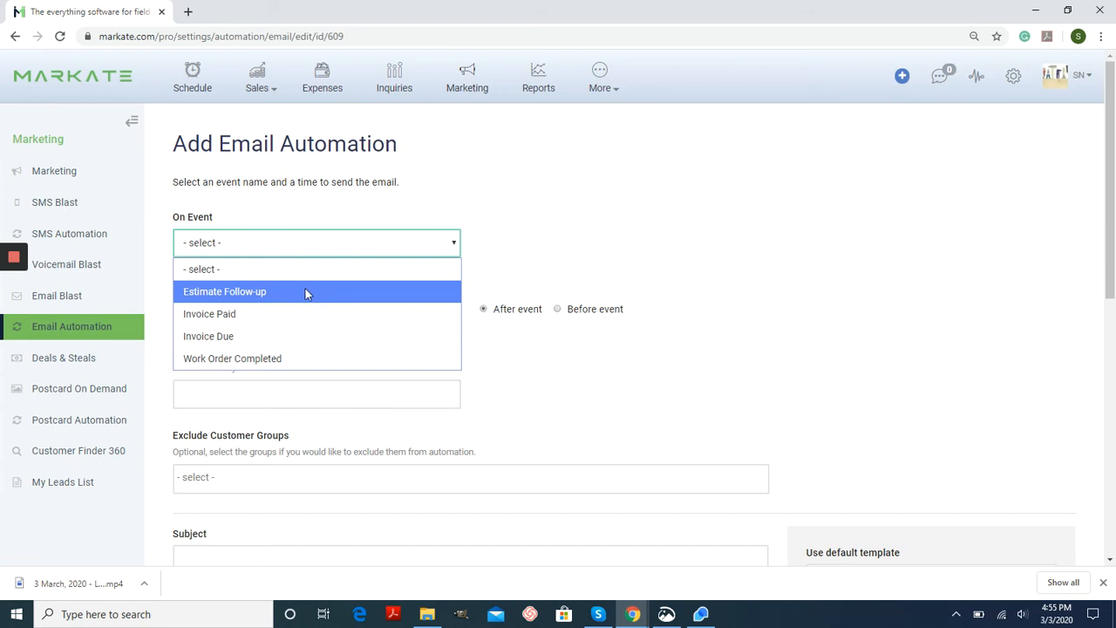
left_click(223, 291)
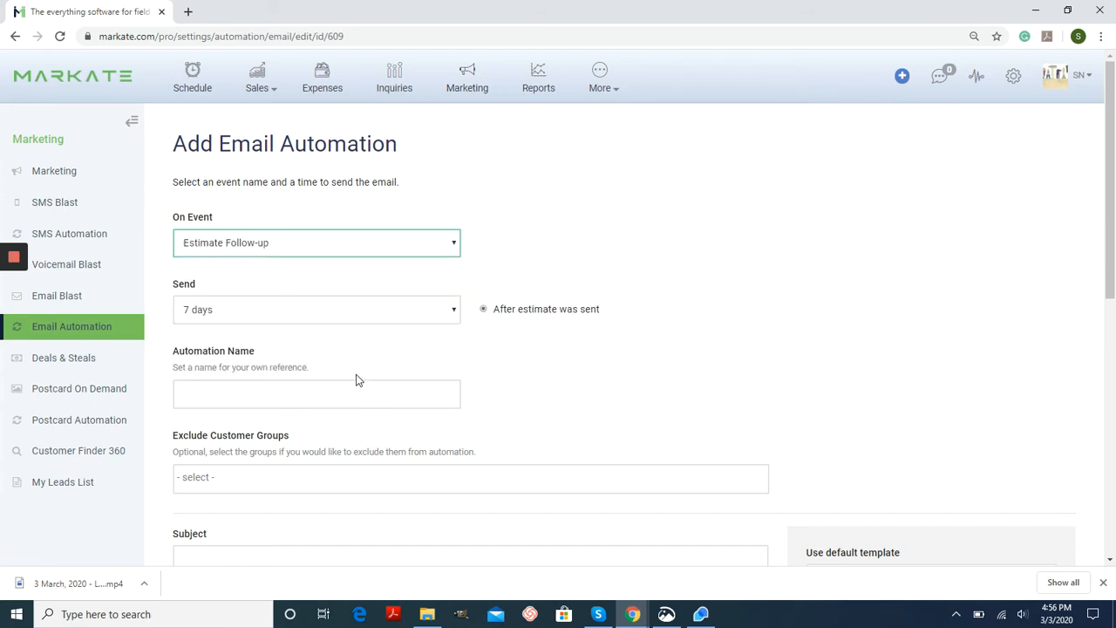
mouse_move(404, 253)
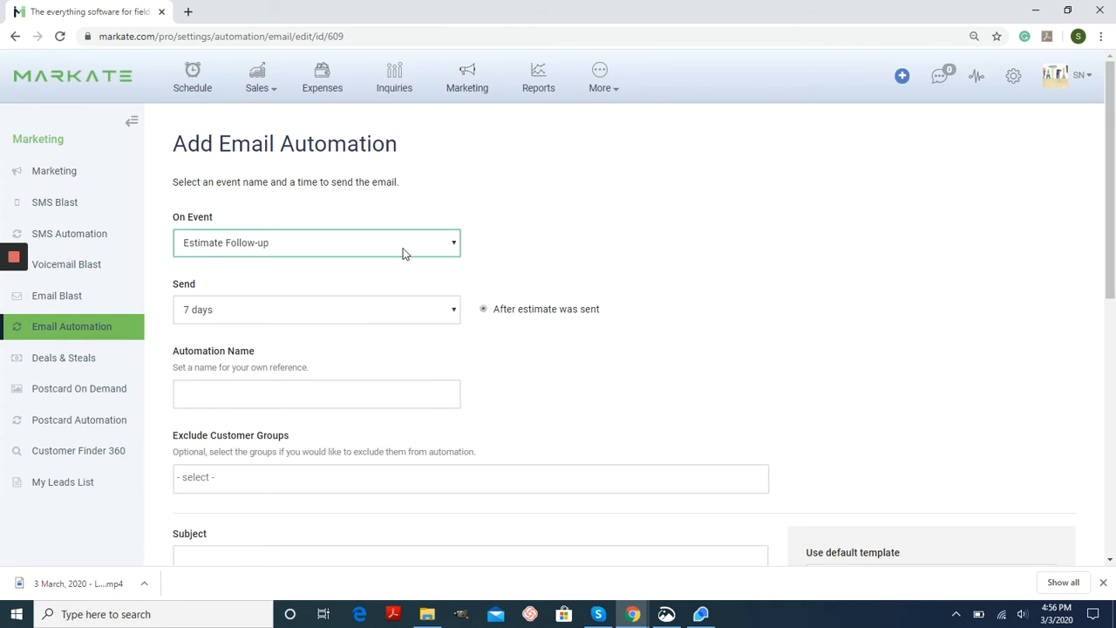
left_click(318, 243)
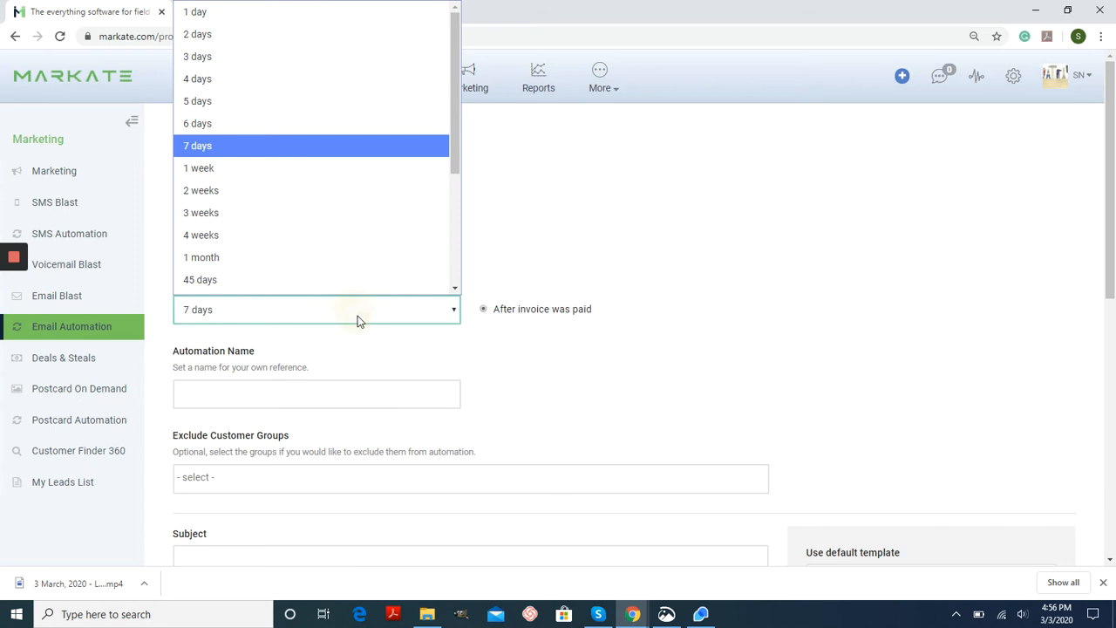
scroll("down", 3)
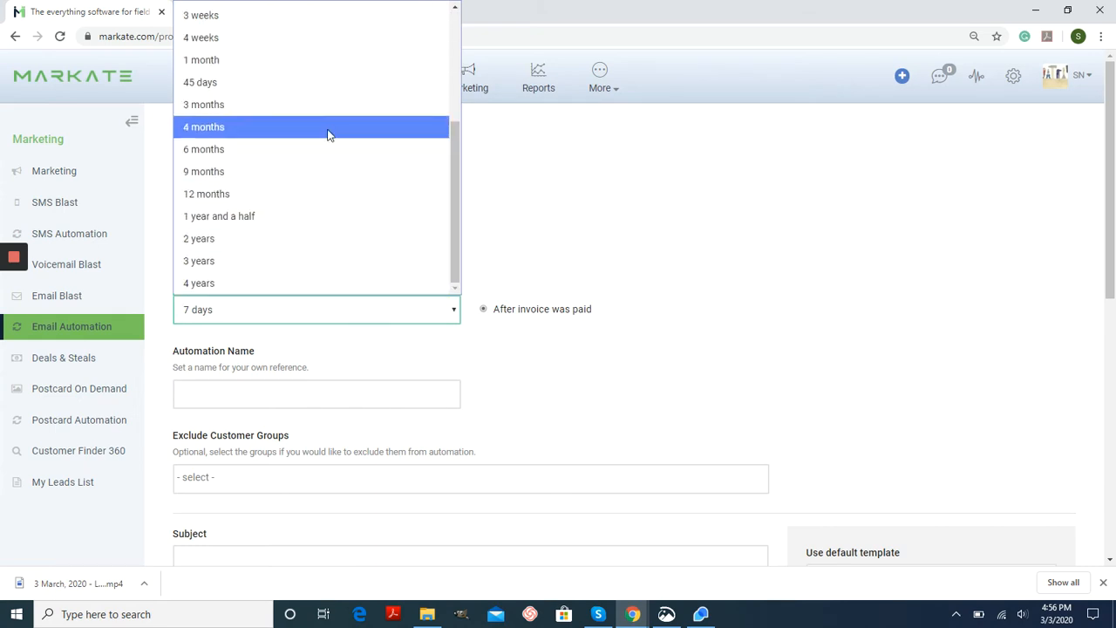
left_click(203, 150)
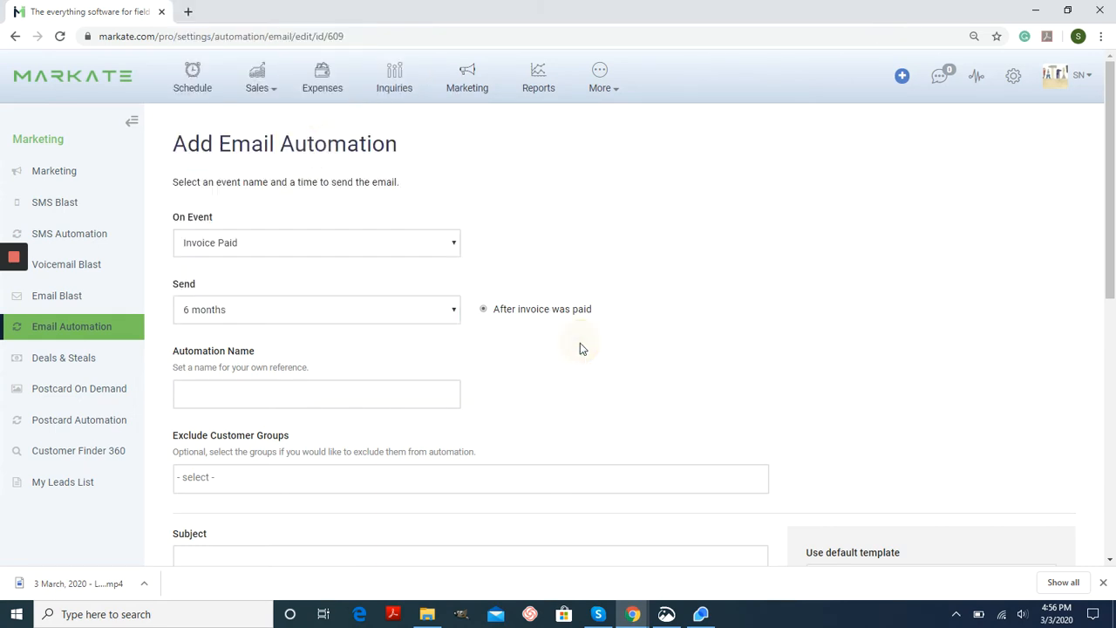
scroll("down", 3)
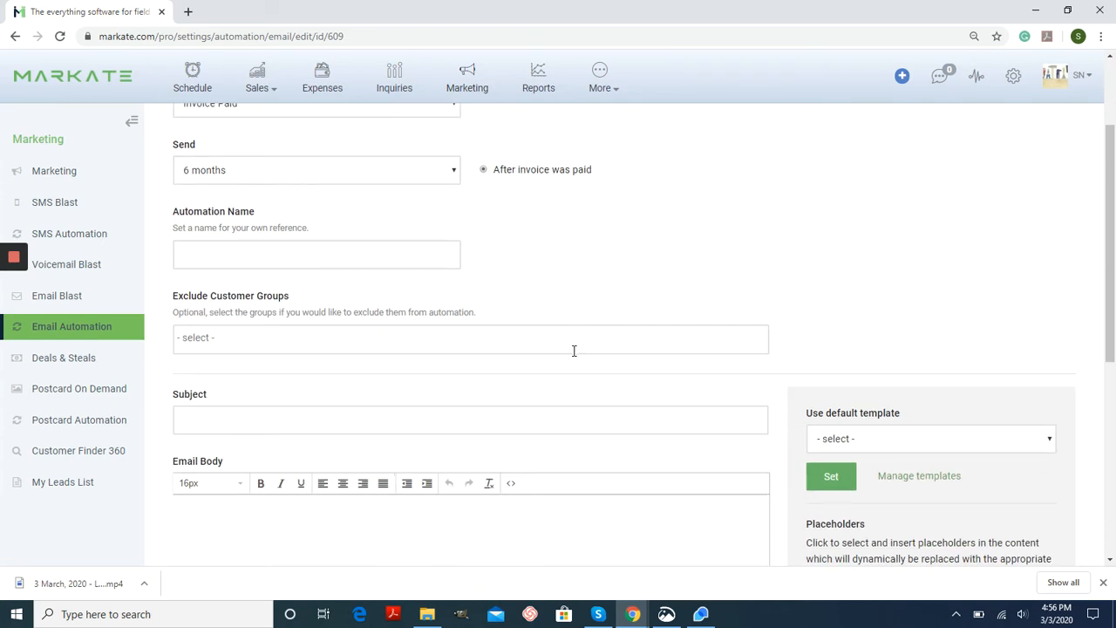
Name the automation '6 month reminder', which also fills the subject line
left_click(315, 254)
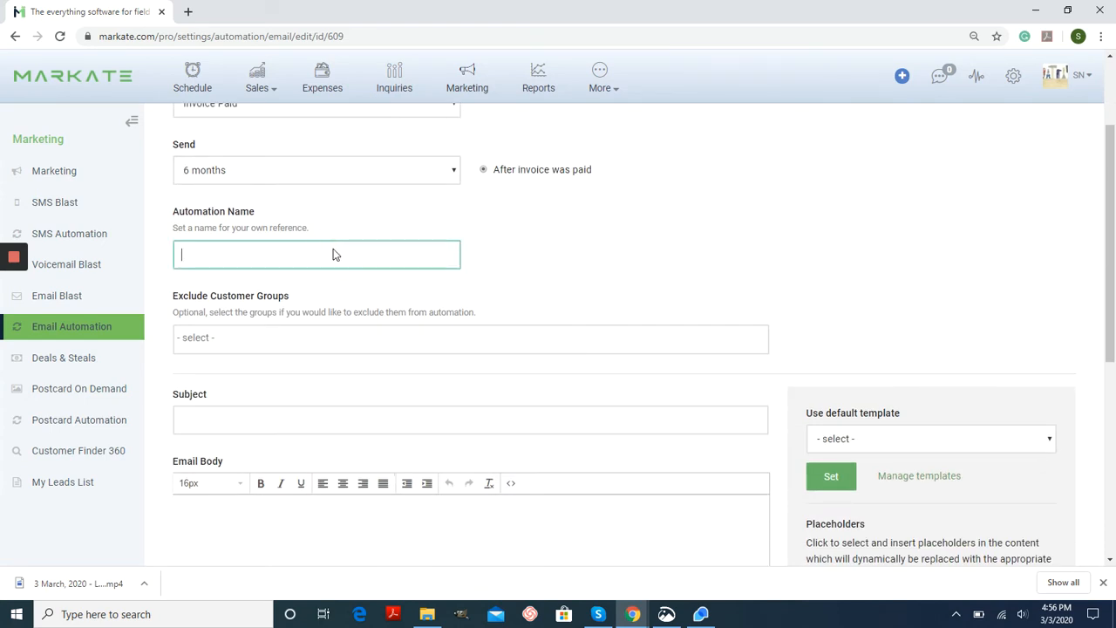
type("6 month reminder")
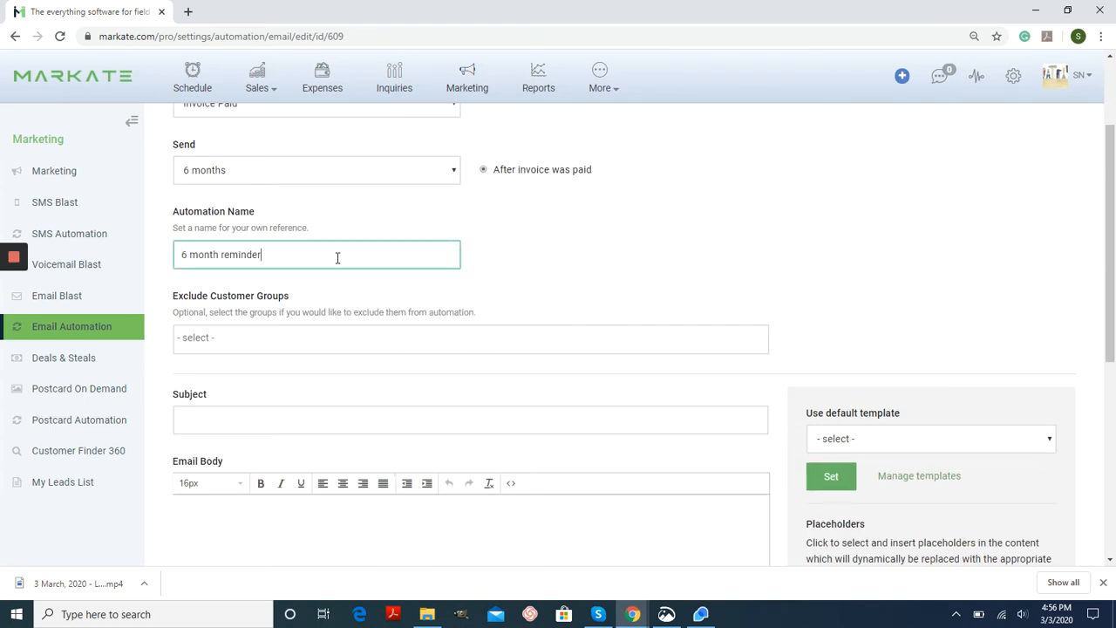
mouse_move(574, 286)
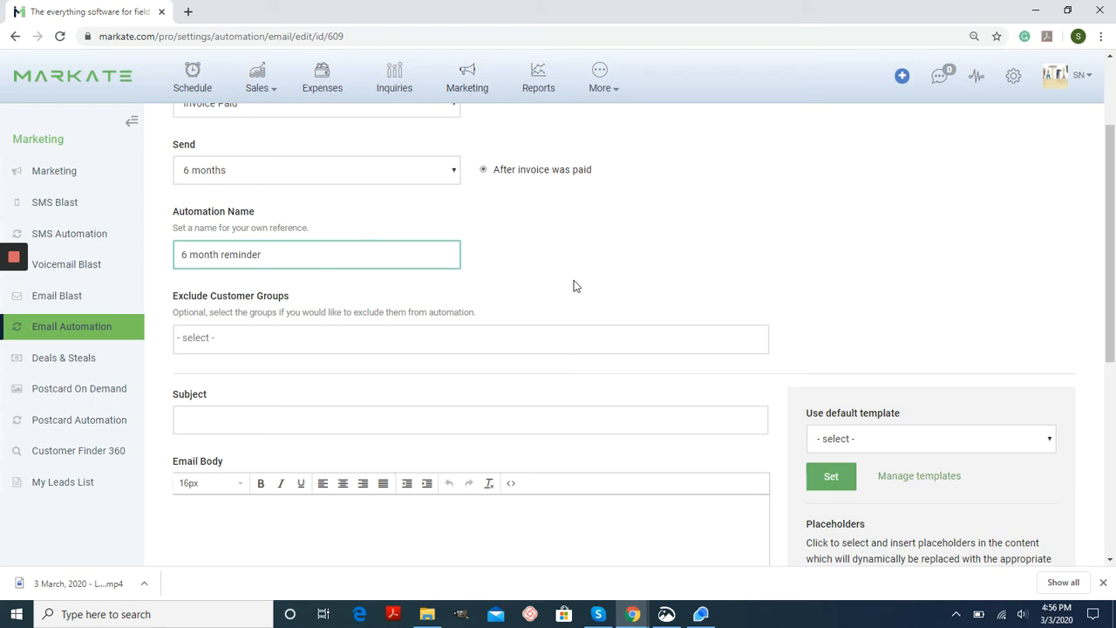
scroll("down", 3)
type("6 month reminder")
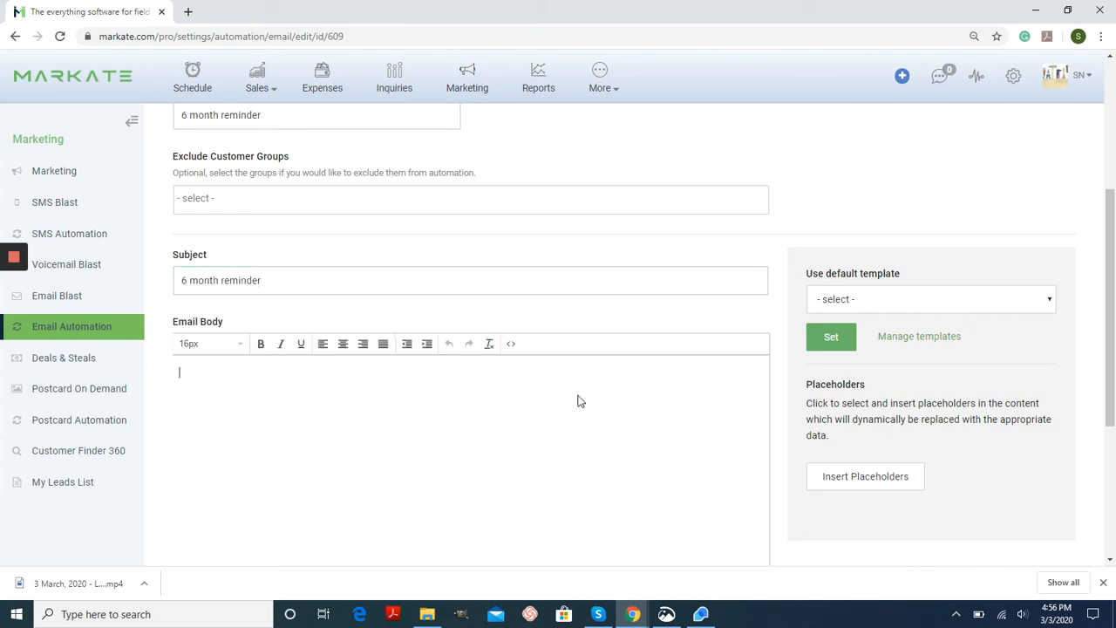
mouse_move(916, 282)
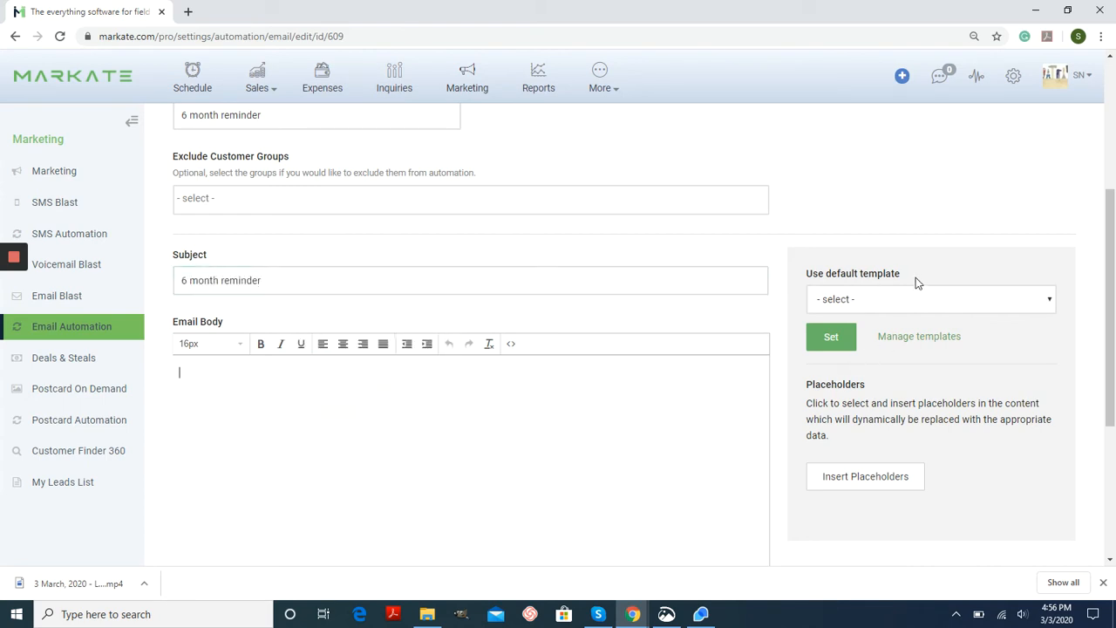
Apply the 'Due for next service' default template to the subject and email body
left_click(928, 299)
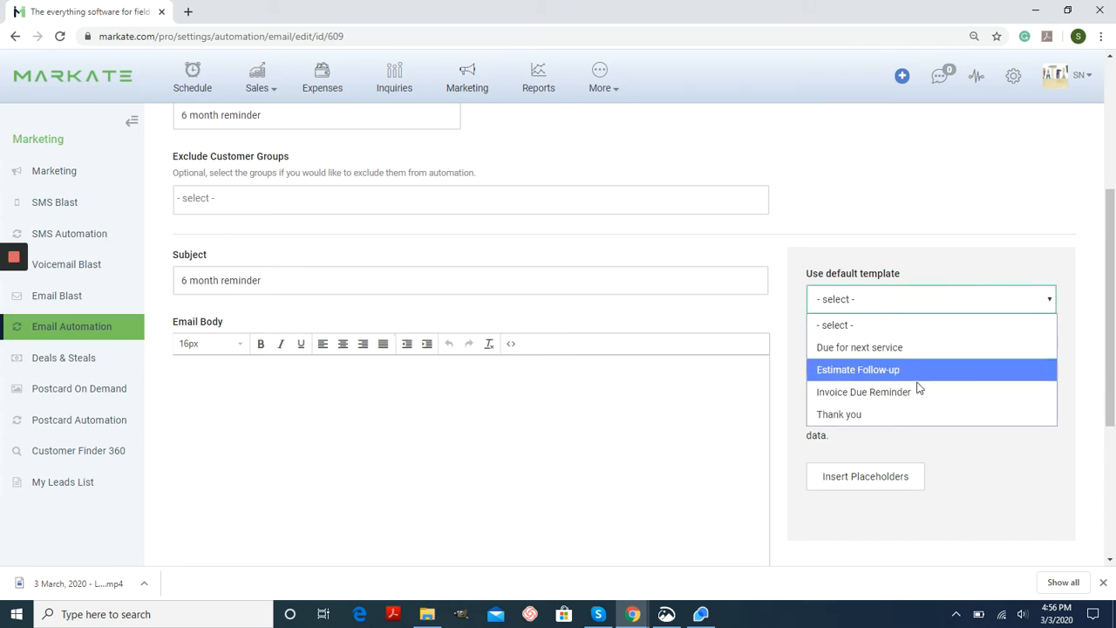
left_click(858, 347)
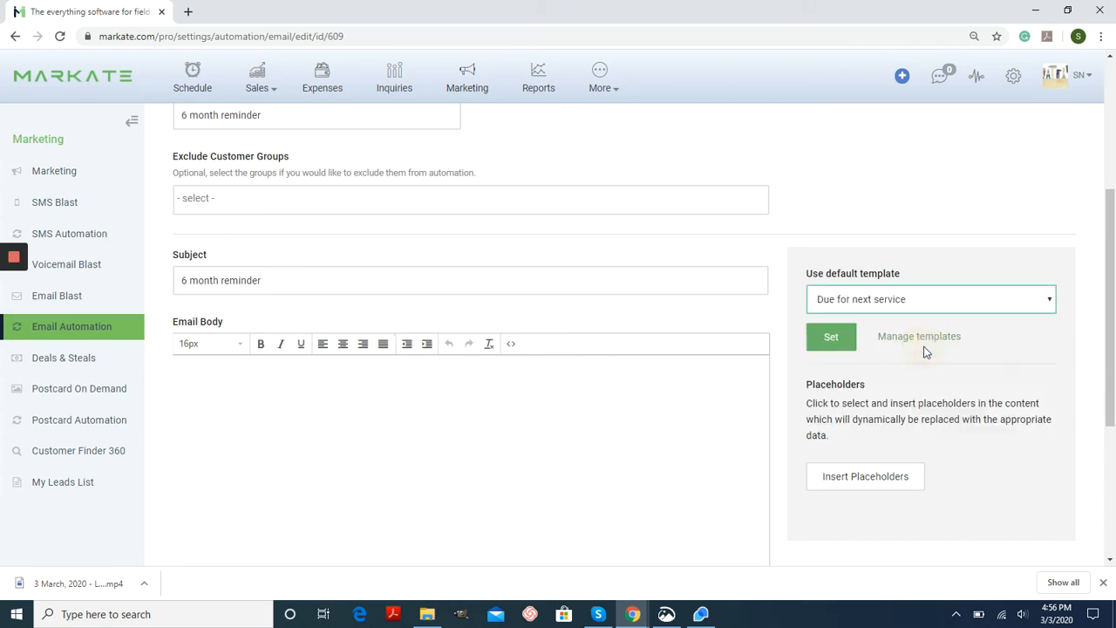
left_click(831, 337)
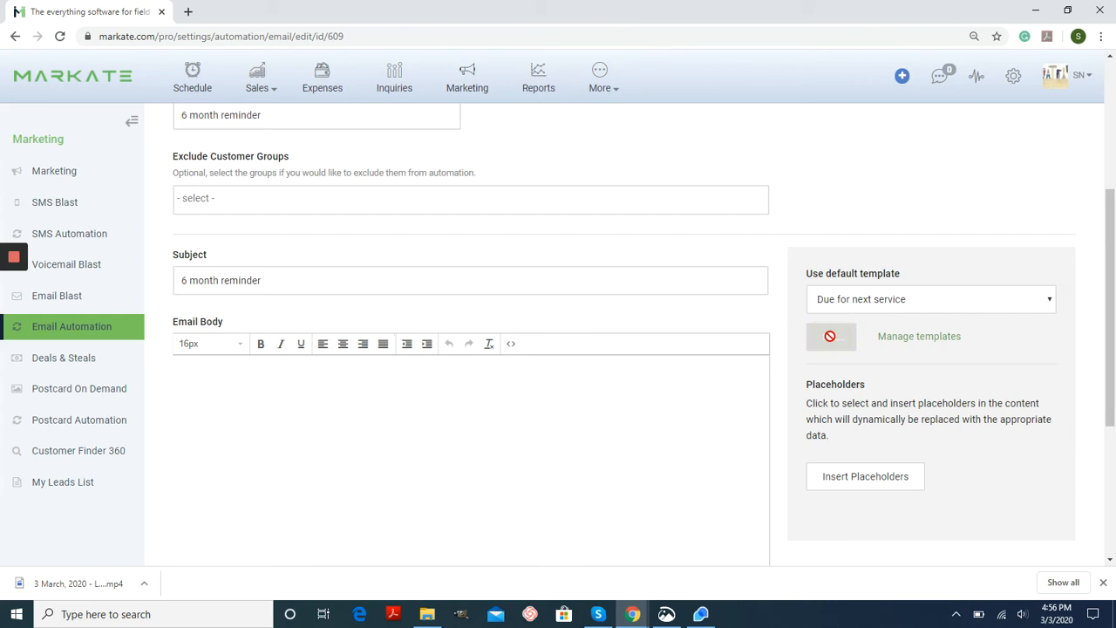
left_click(831, 335)
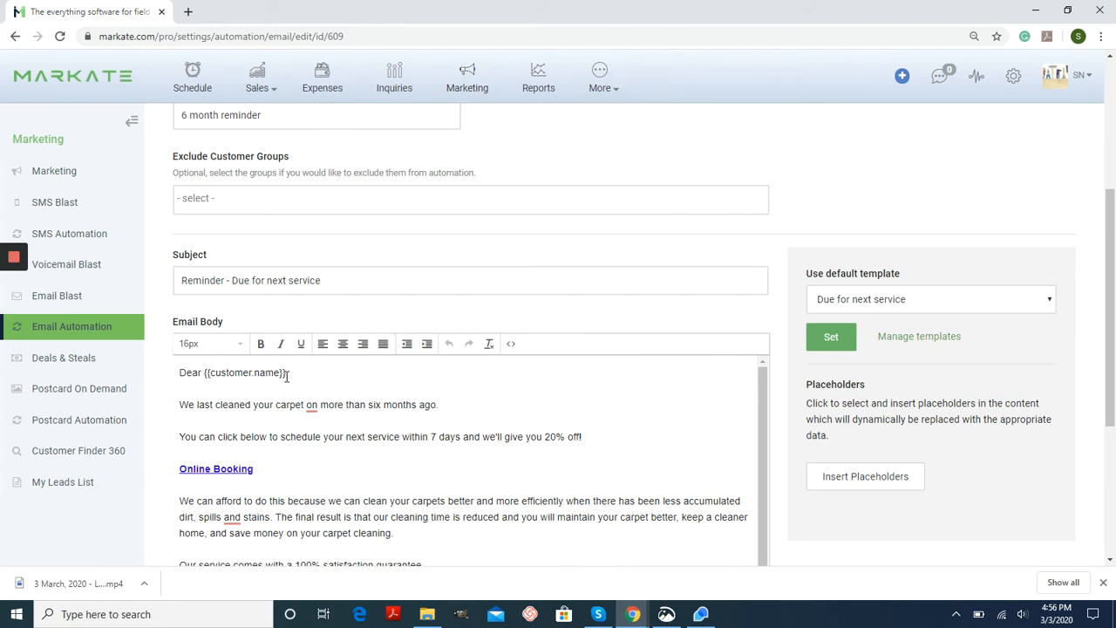
mouse_move(866, 476)
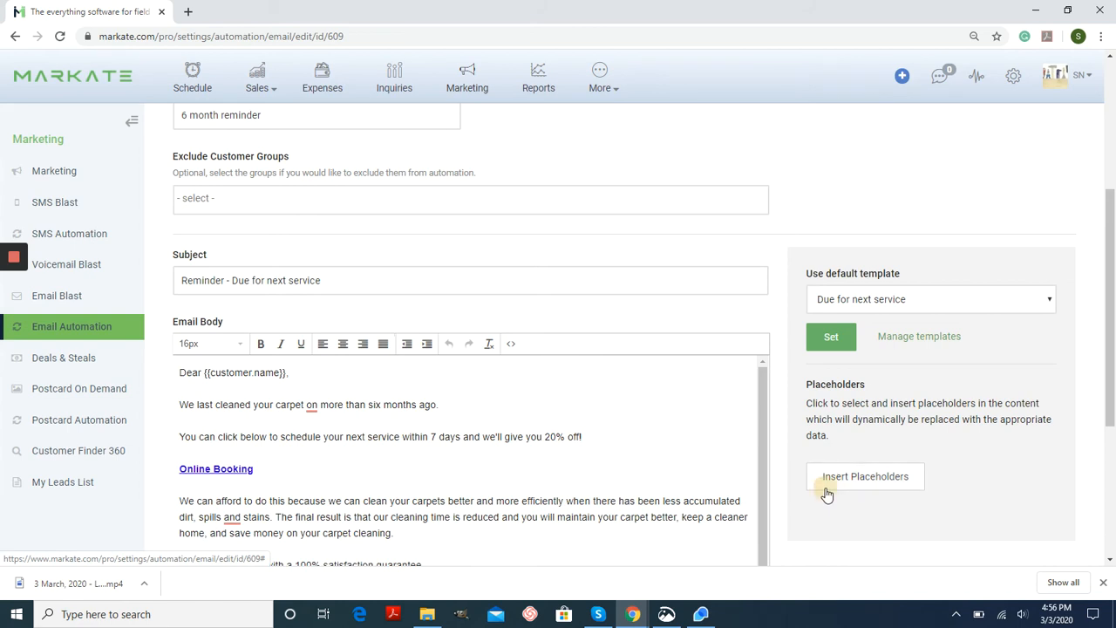
Review the placeholder list, close it, and view the letter down to its signature placeholders
left_click(865, 476)
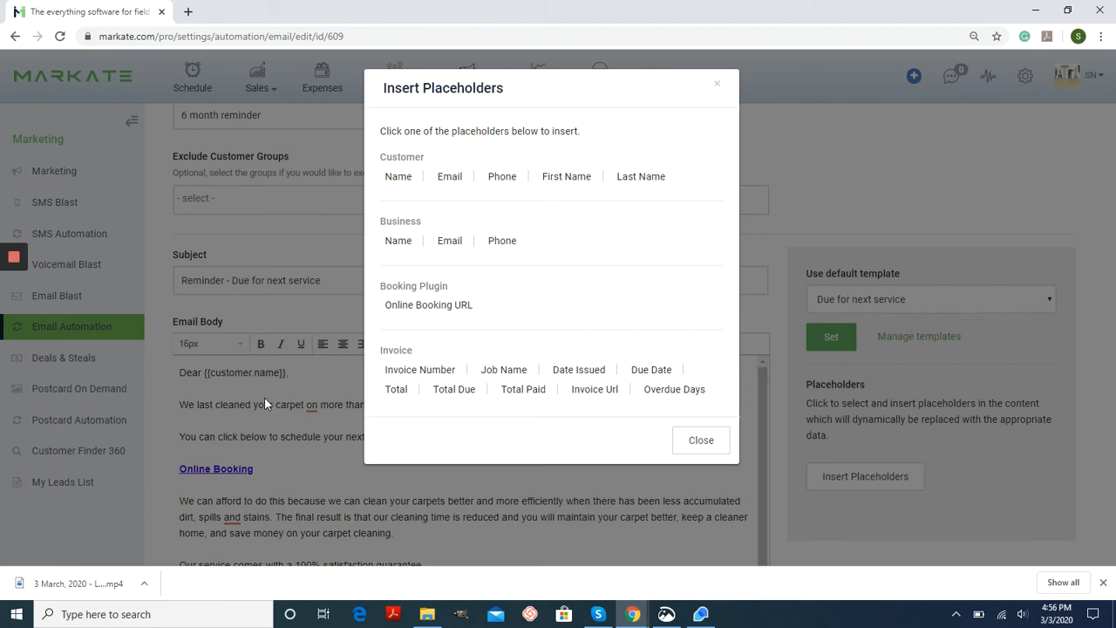
left_click(701, 439)
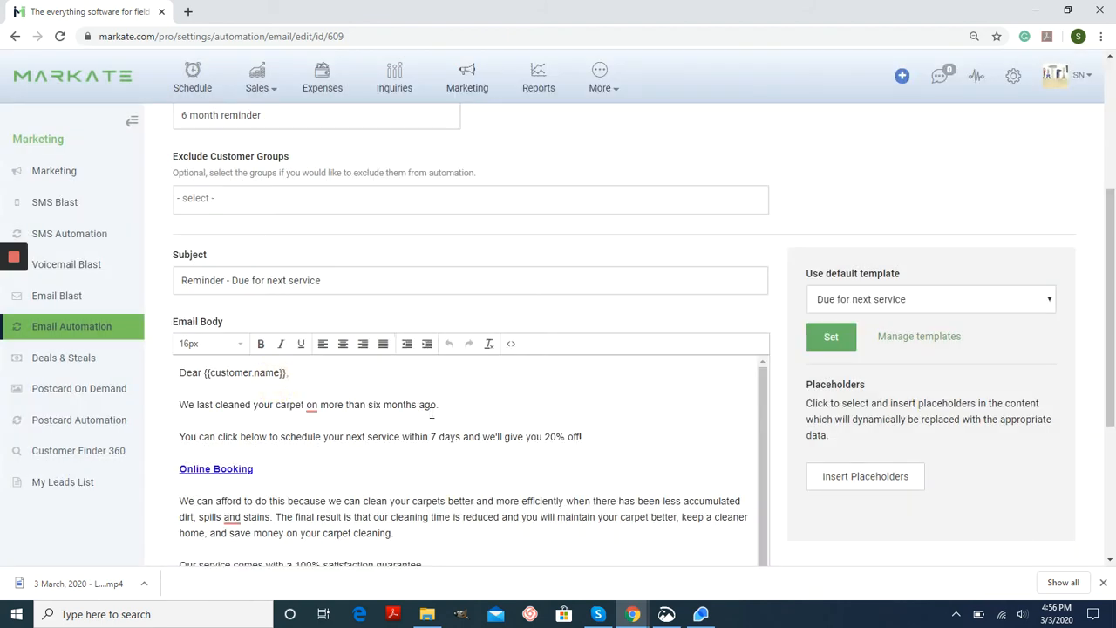
scroll("down", 3)
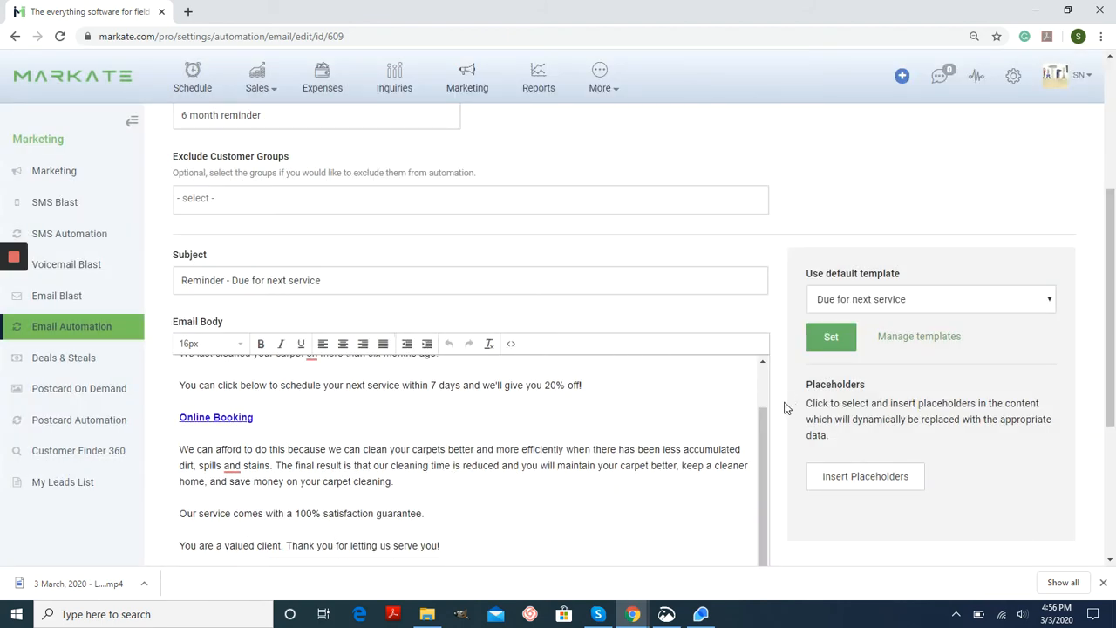
scroll("down", 3)
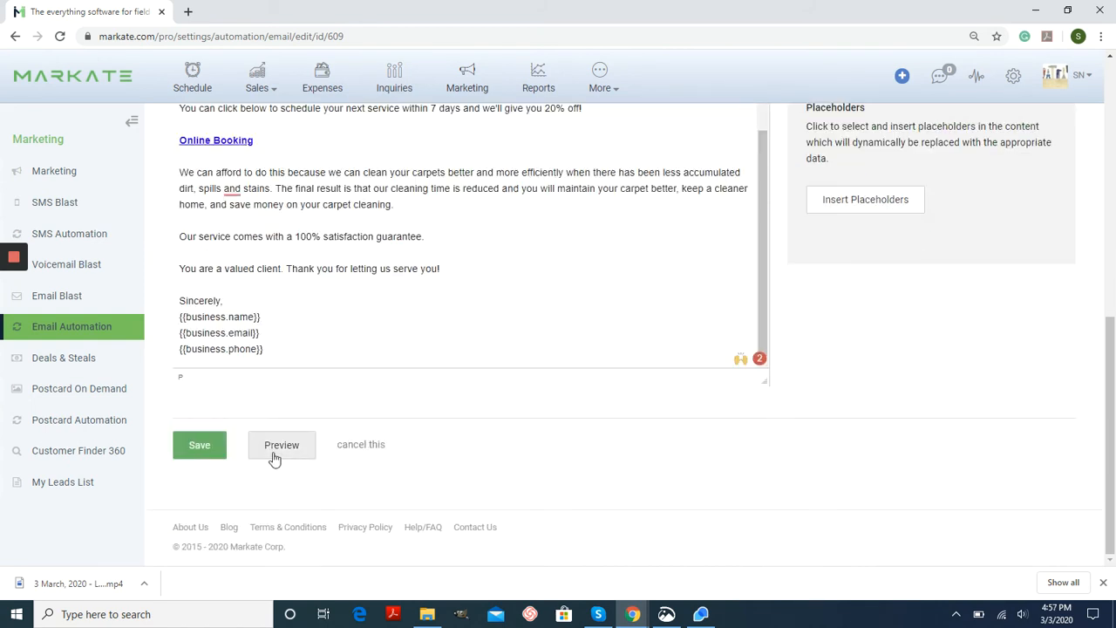
left_click(281, 445)
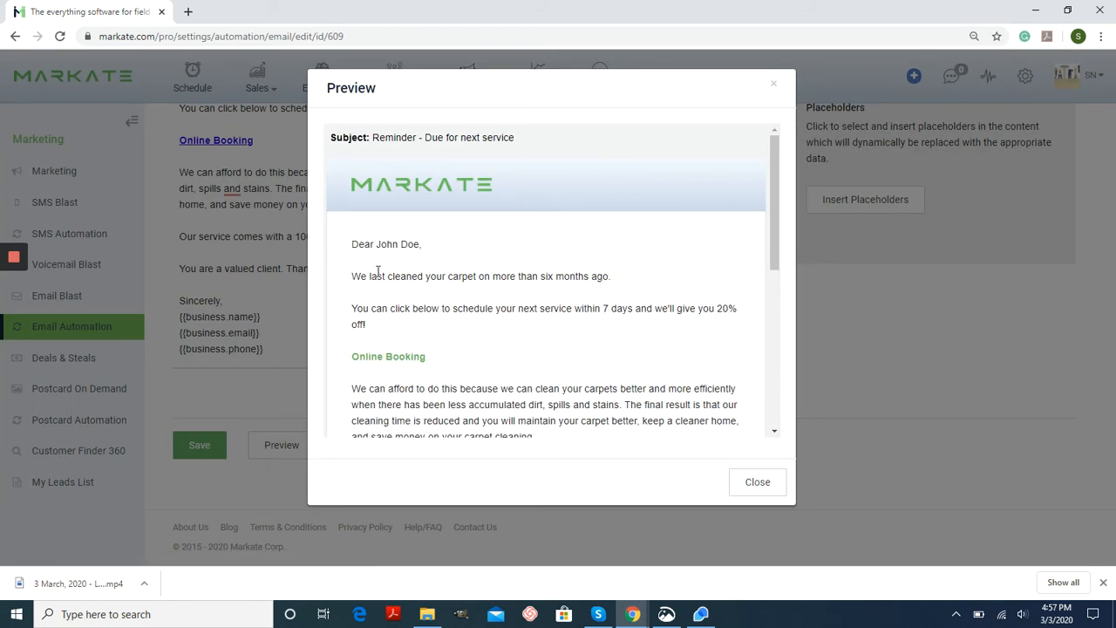
double_click(397, 244)
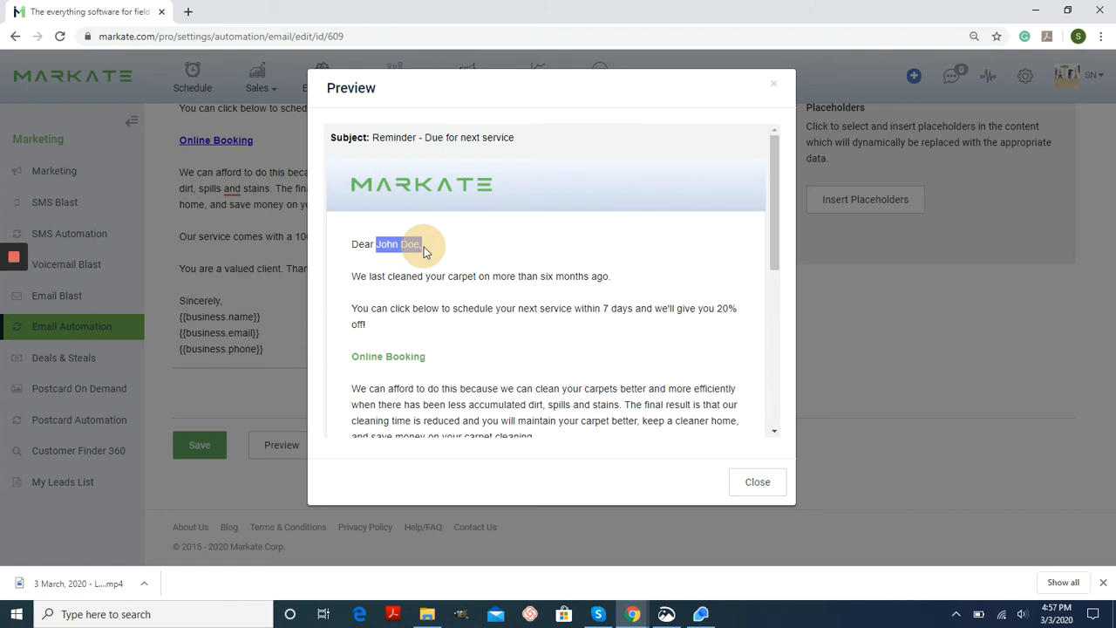
mouse_move(624, 365)
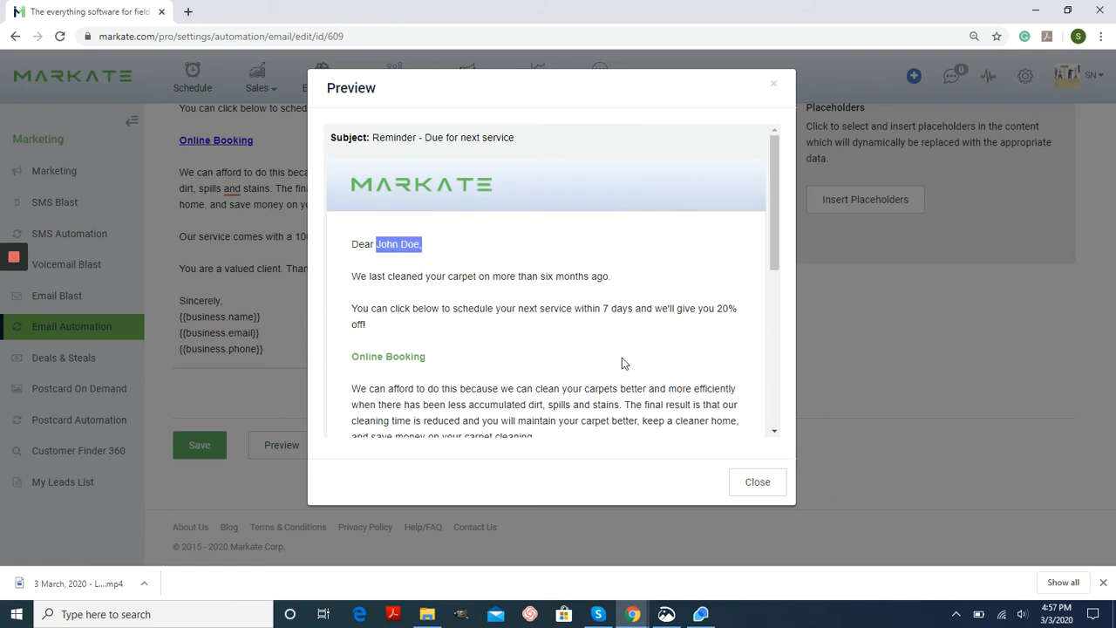
mouse_move(611, 330)
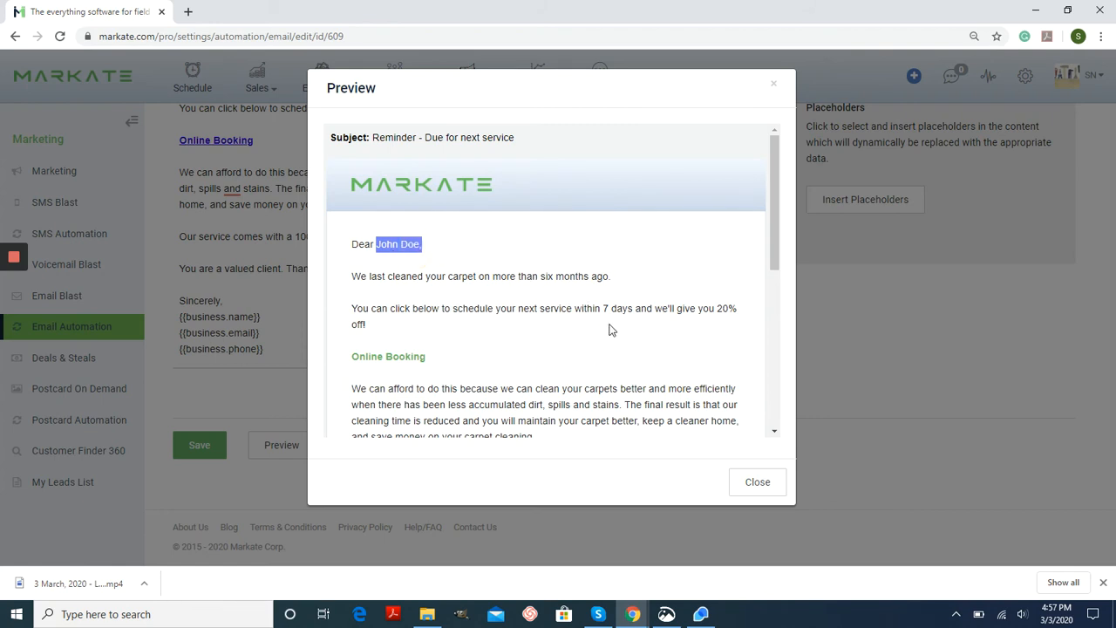
scroll("down", 3)
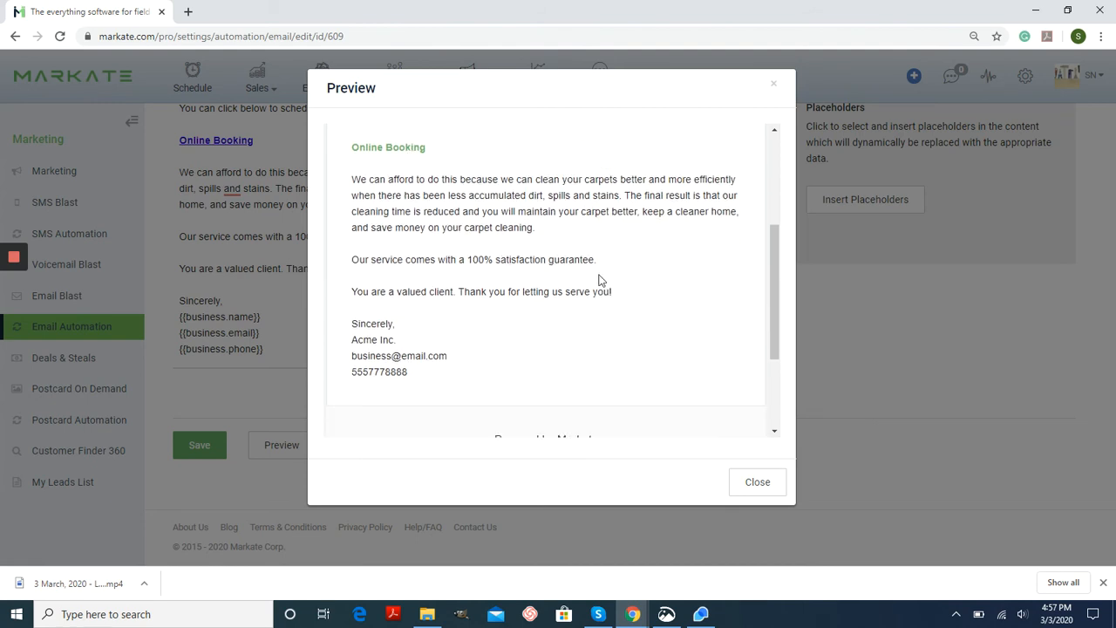
left_click(757, 481)
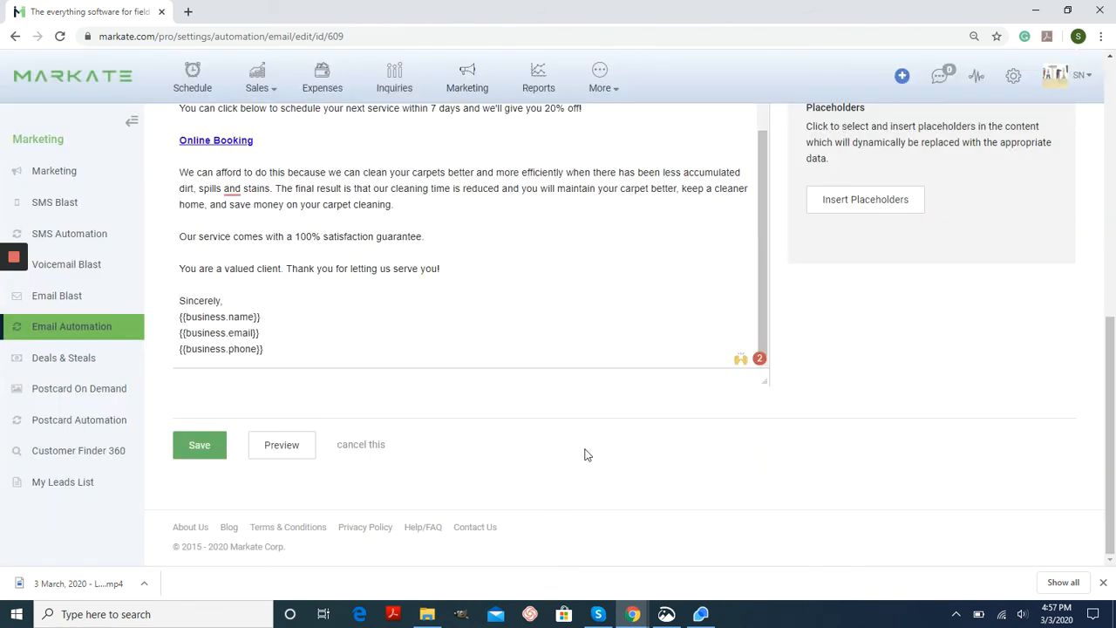
Save the automation and confirm the 'Invoice Paid automation has been set' message
left_click(199, 444)
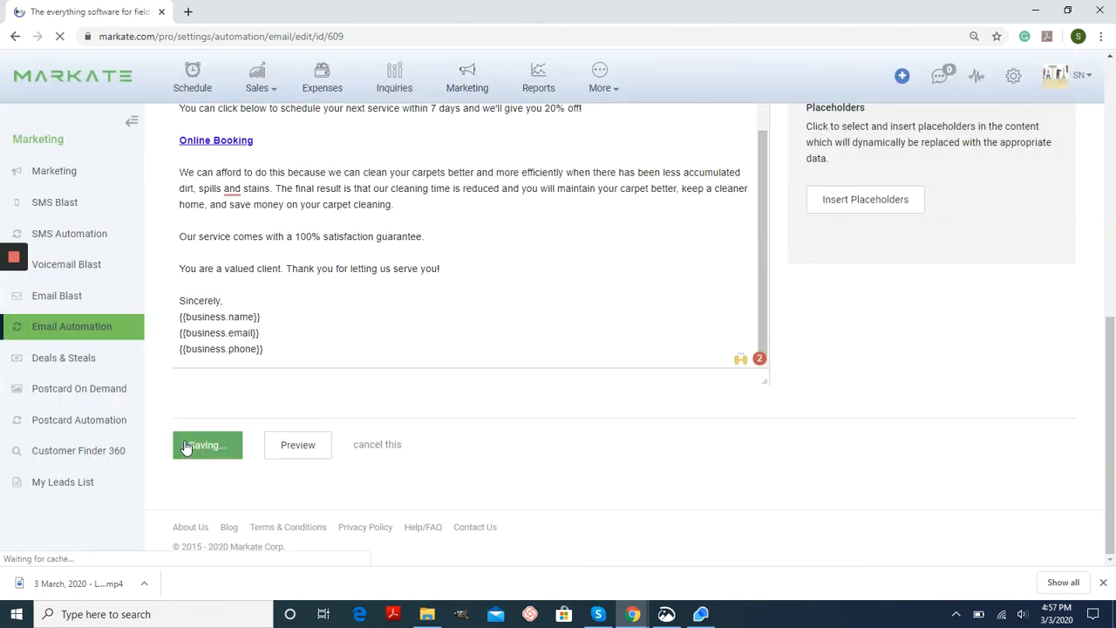
left_click(208, 445)
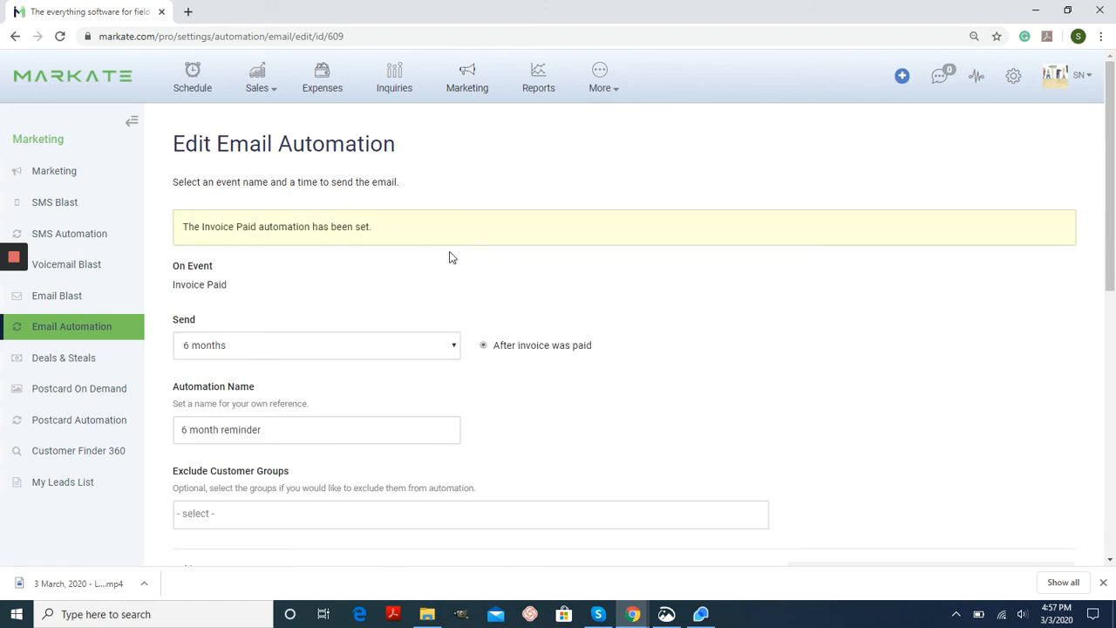
mouse_move(611, 366)
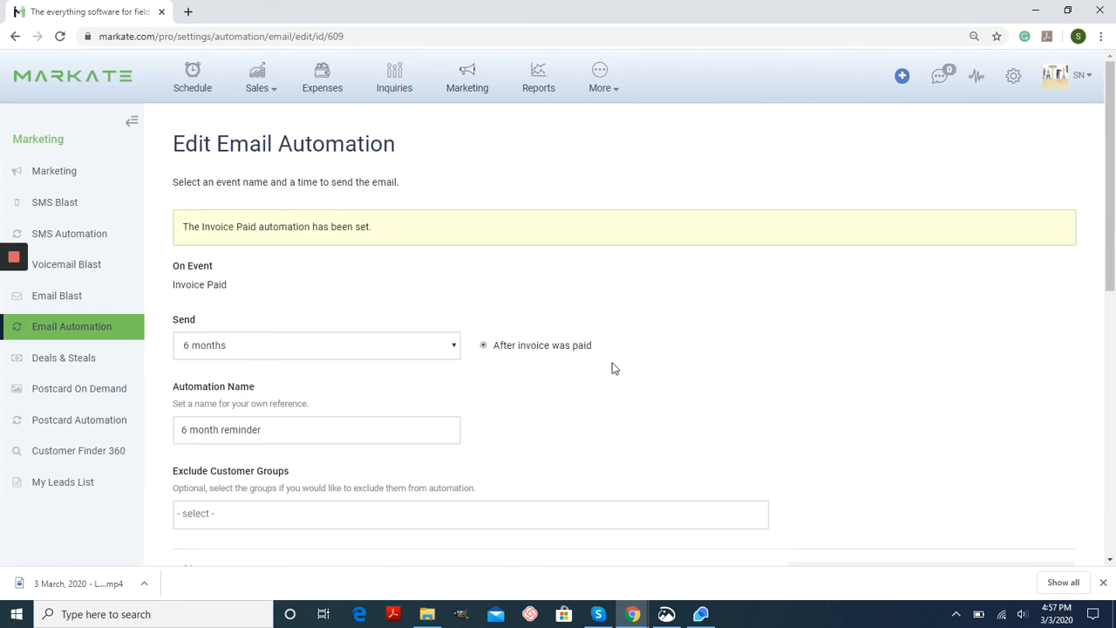
mouse_move(624, 447)
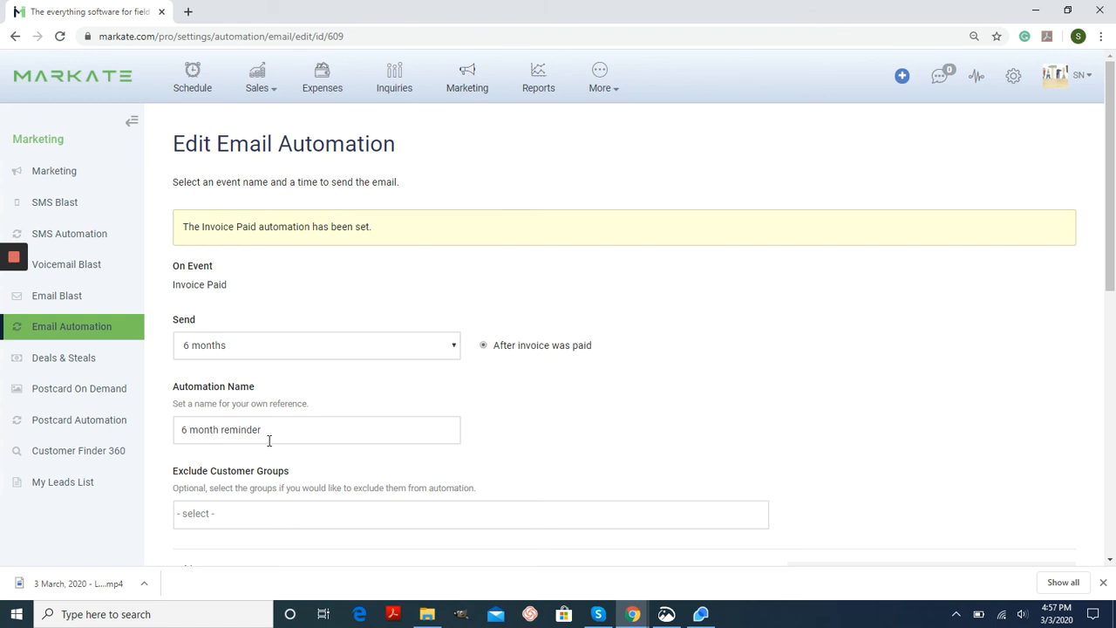
mouse_move(527, 424)
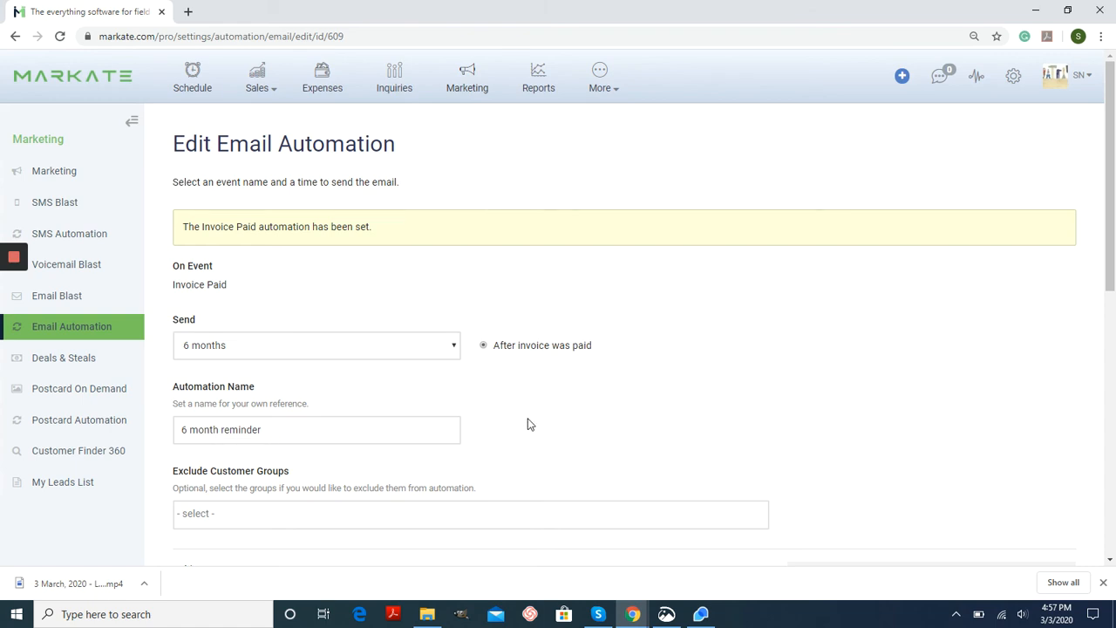
mouse_move(600, 360)
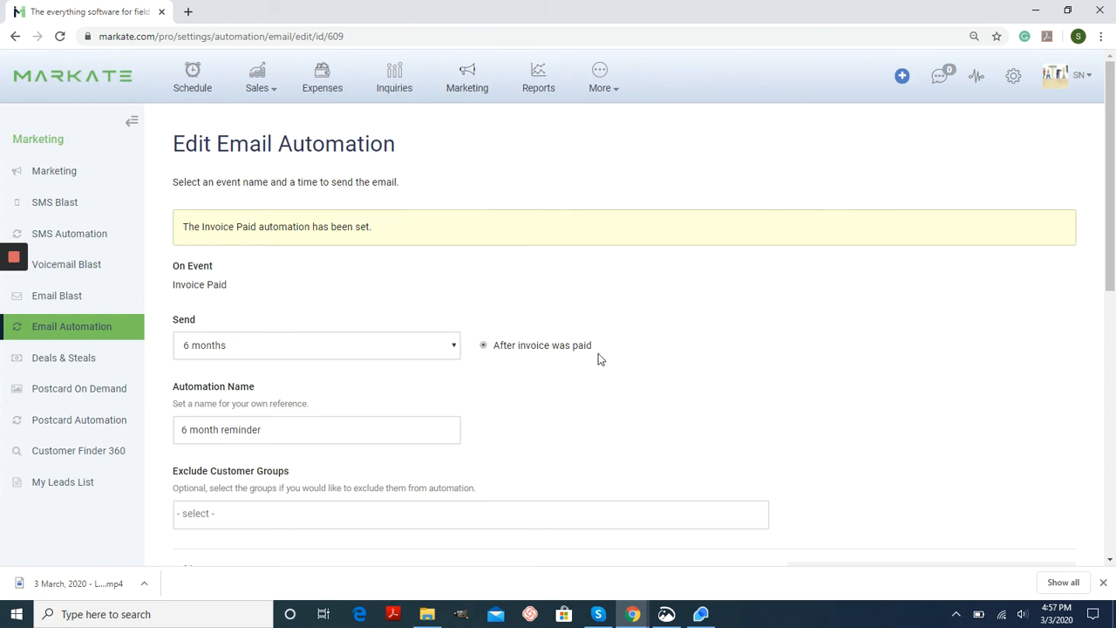
mouse_move(613, 375)
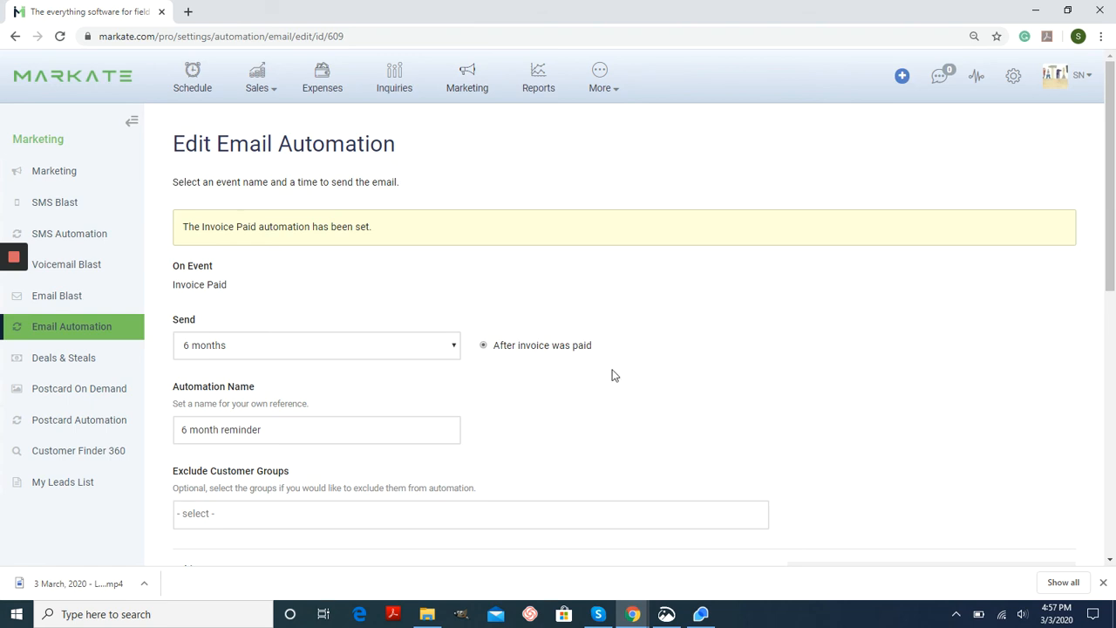
mouse_move(378, 361)
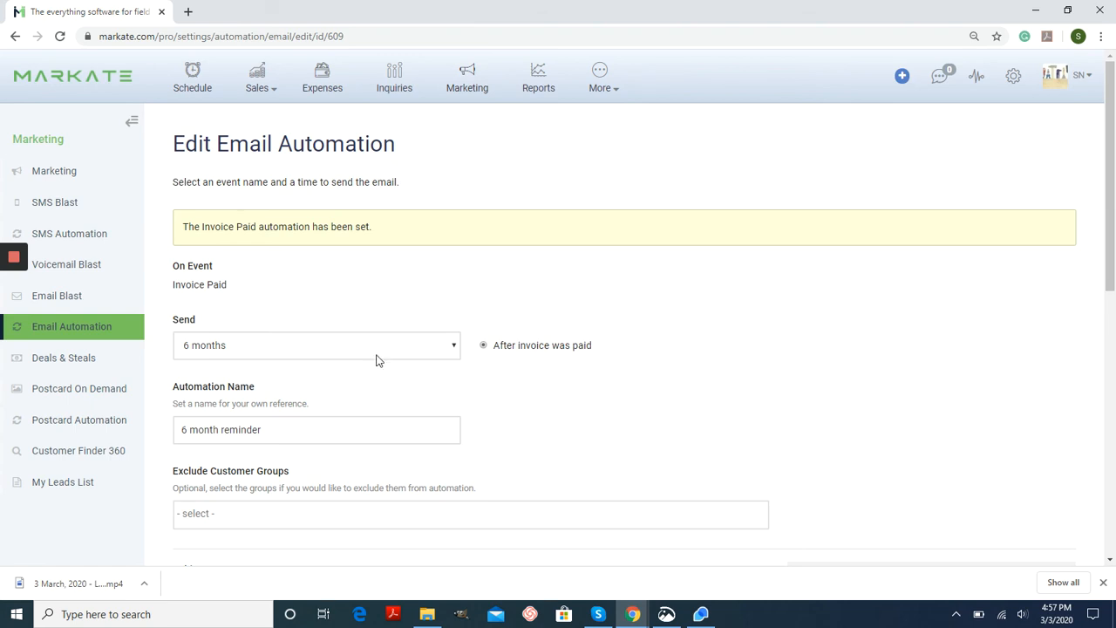
mouse_move(405, 340)
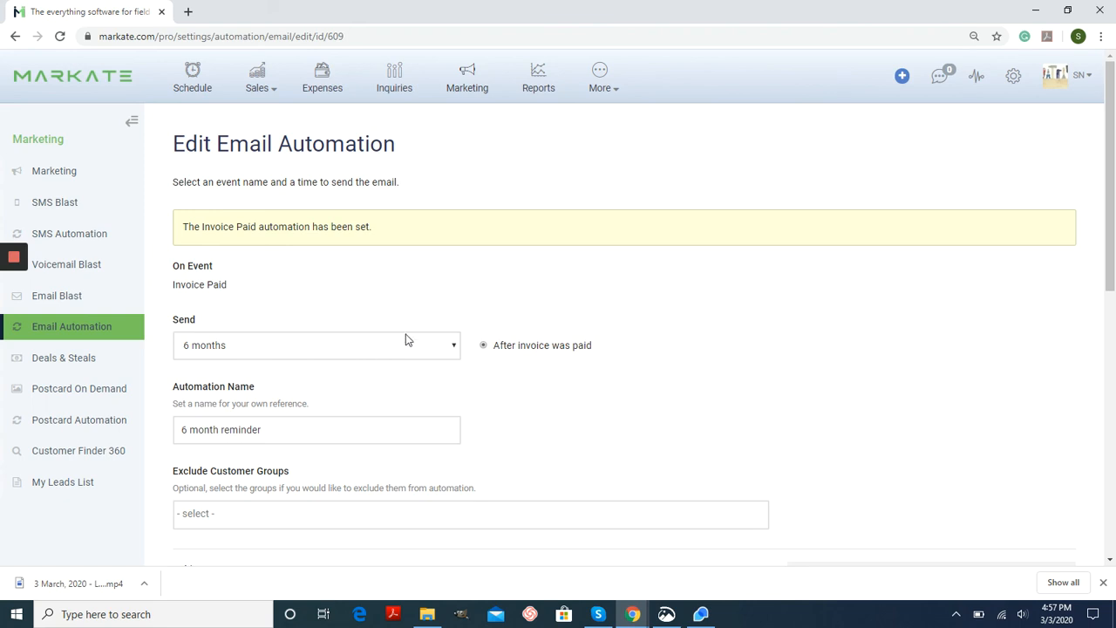
mouse_move(642, 307)
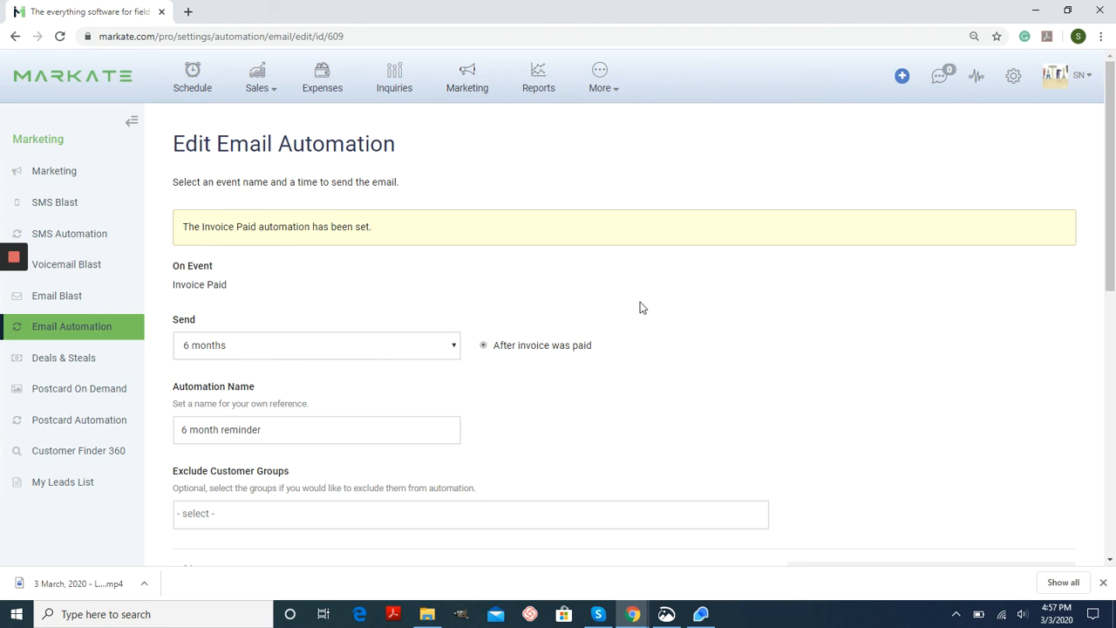
mouse_move(776, 298)
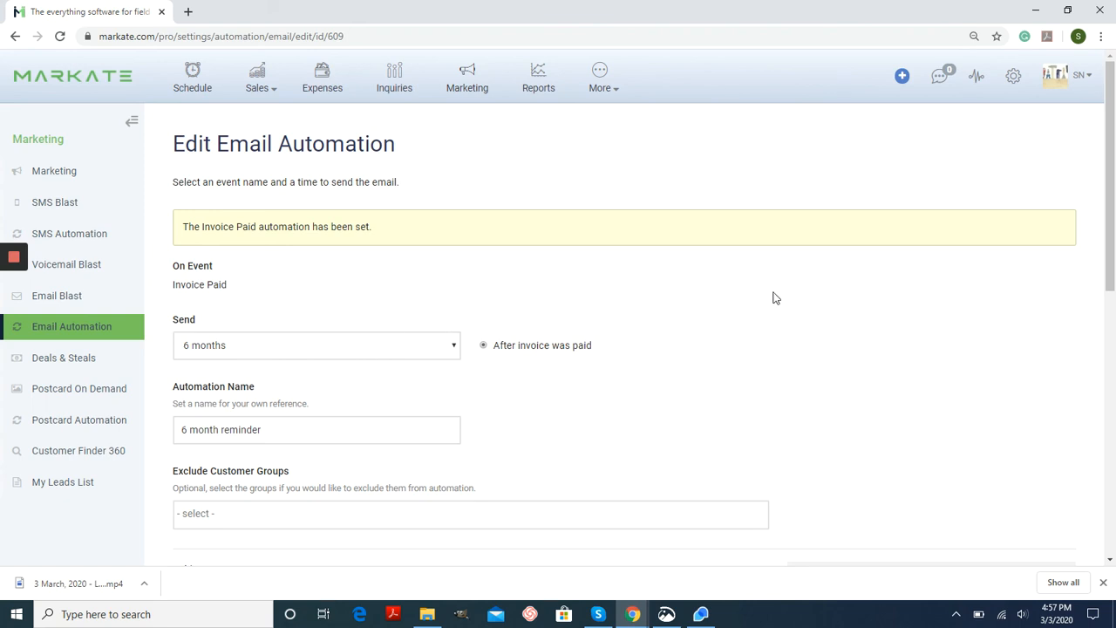
mouse_move(636, 376)
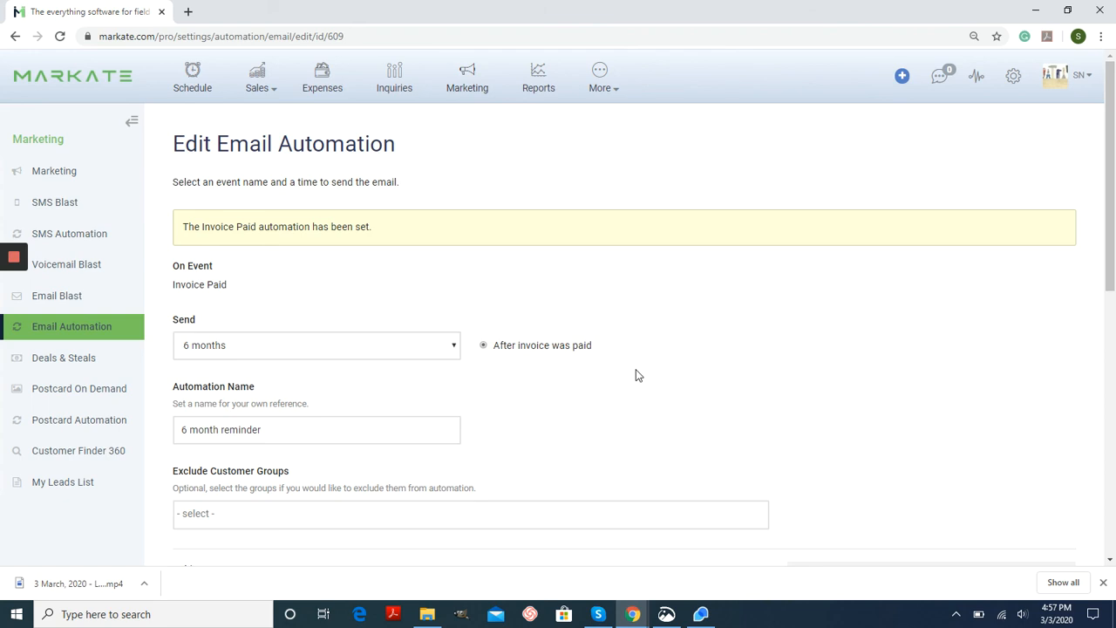
mouse_move(642, 375)
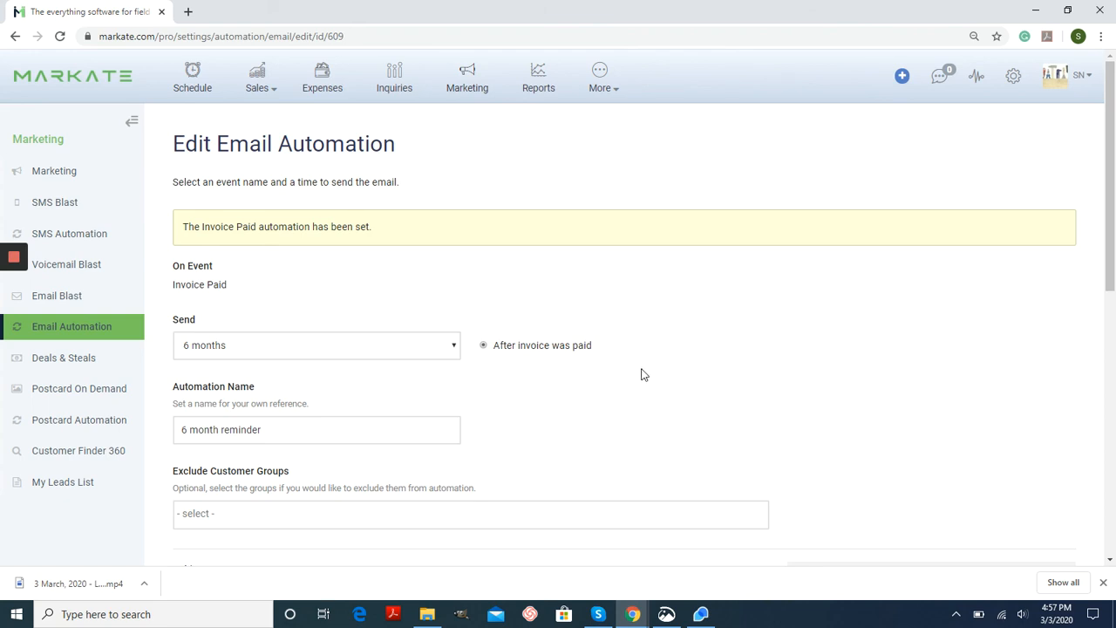